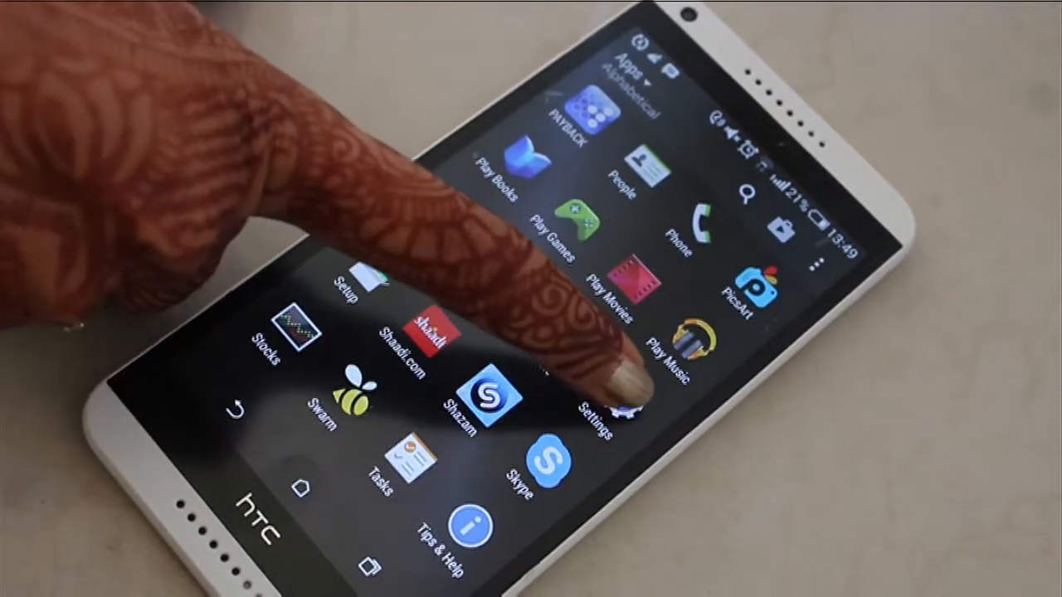
Step: Open the phone's Settings from the app drawer to reach Data usage
{"action": "left_click", "coordinate": [617, 407]}
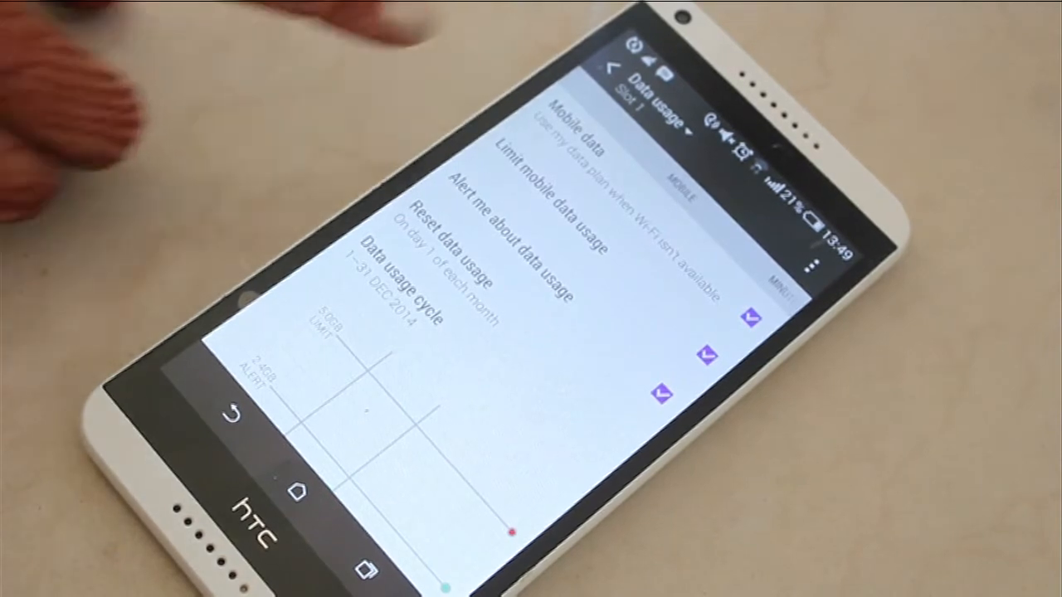
{"action": "mouse_move", "coordinate": [124, 389]}
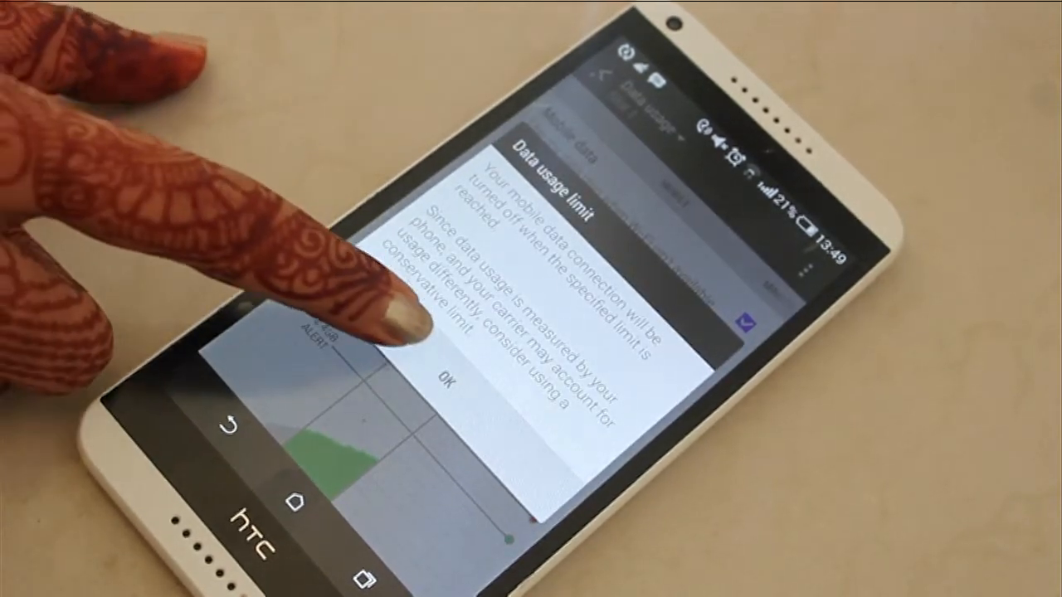
Step: Accept the Data usage limit notice after enabling Limit mobile data usage
{"action": "left_click", "coordinate": [445, 371]}
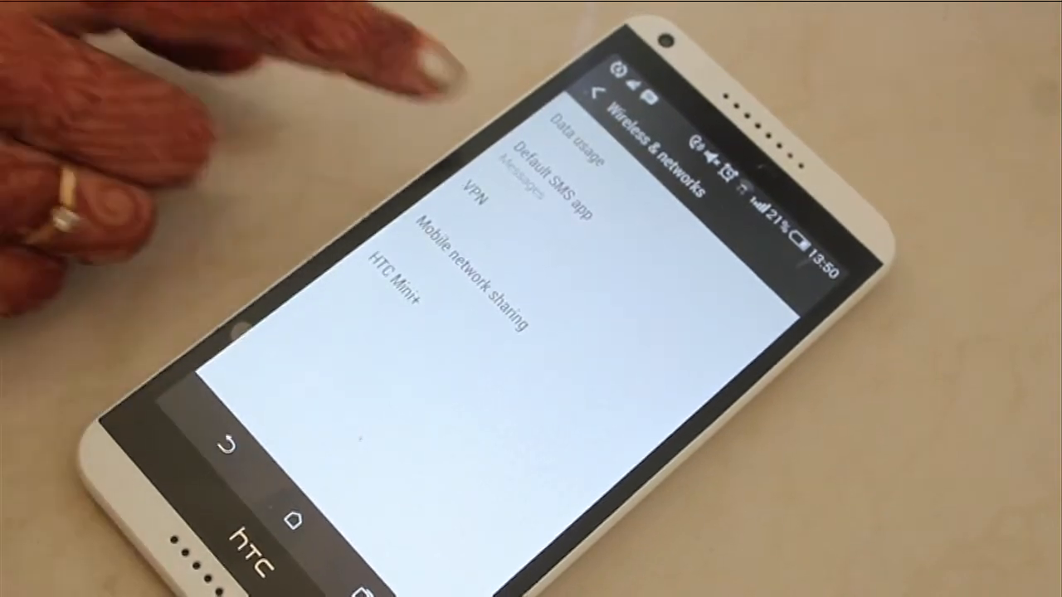
Step: Reopen Data usage from the Wireless & networks list
{"action": "left_click", "coordinate": [572, 141]}
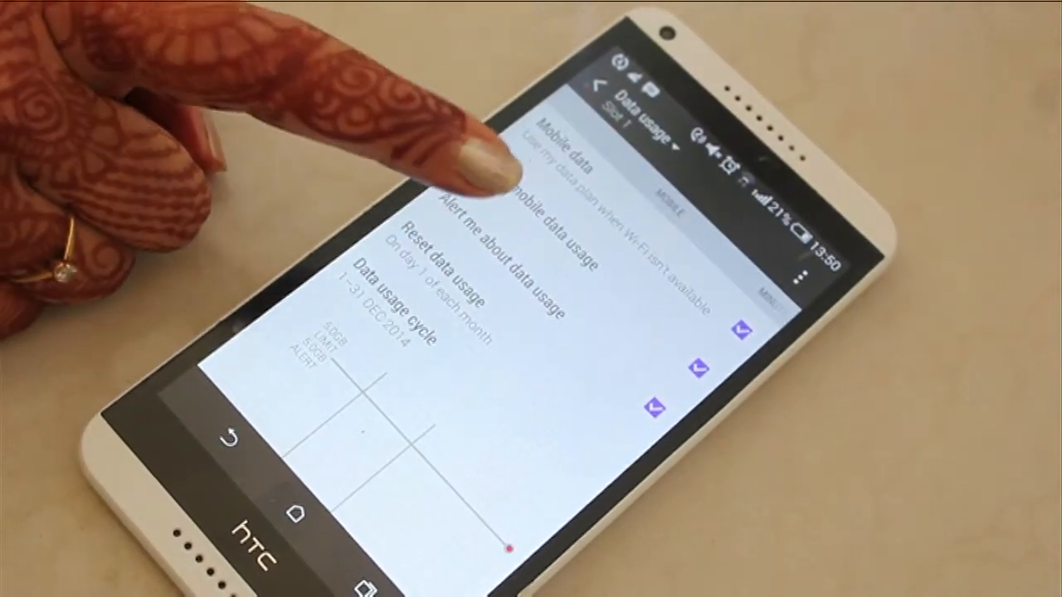